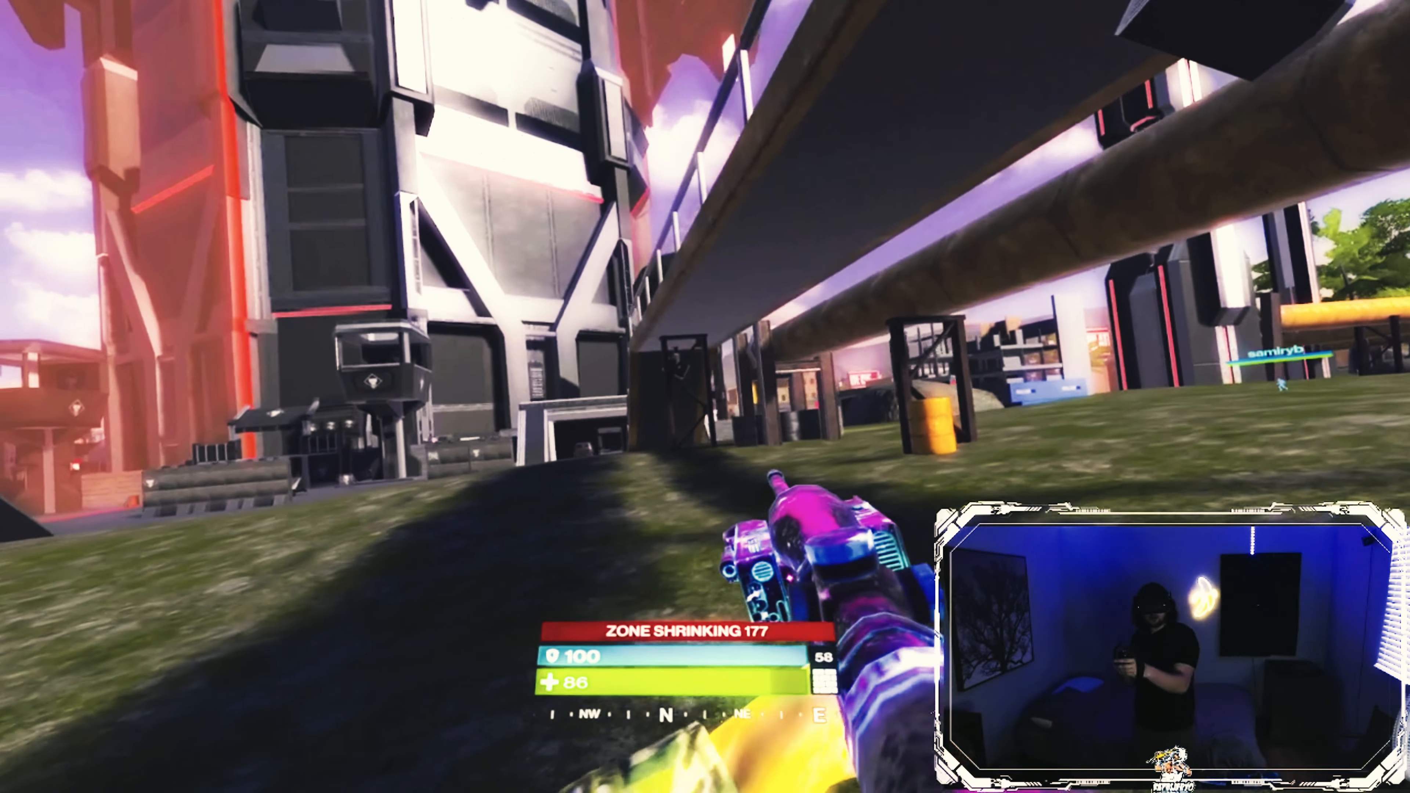
key(tab)
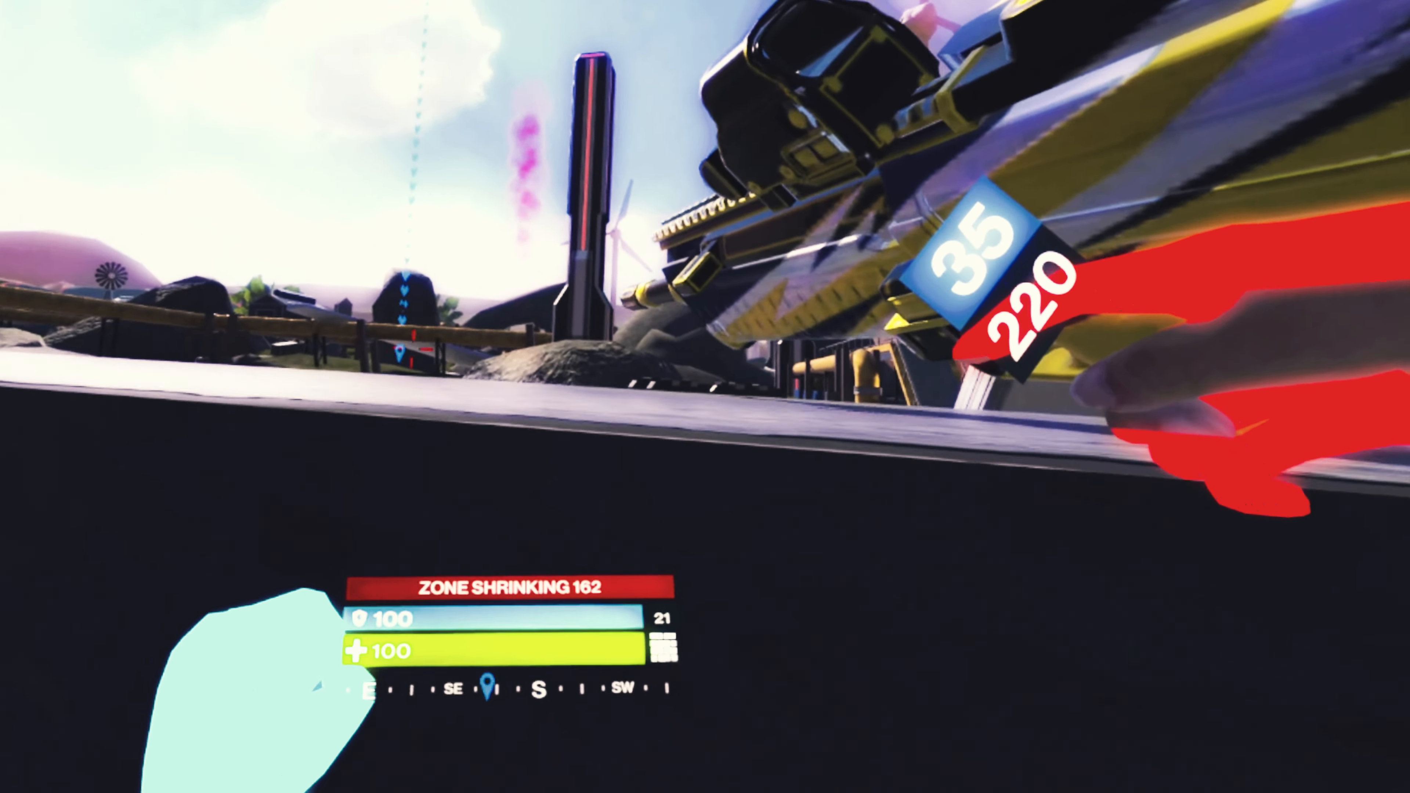
mouse_move(705, 397)
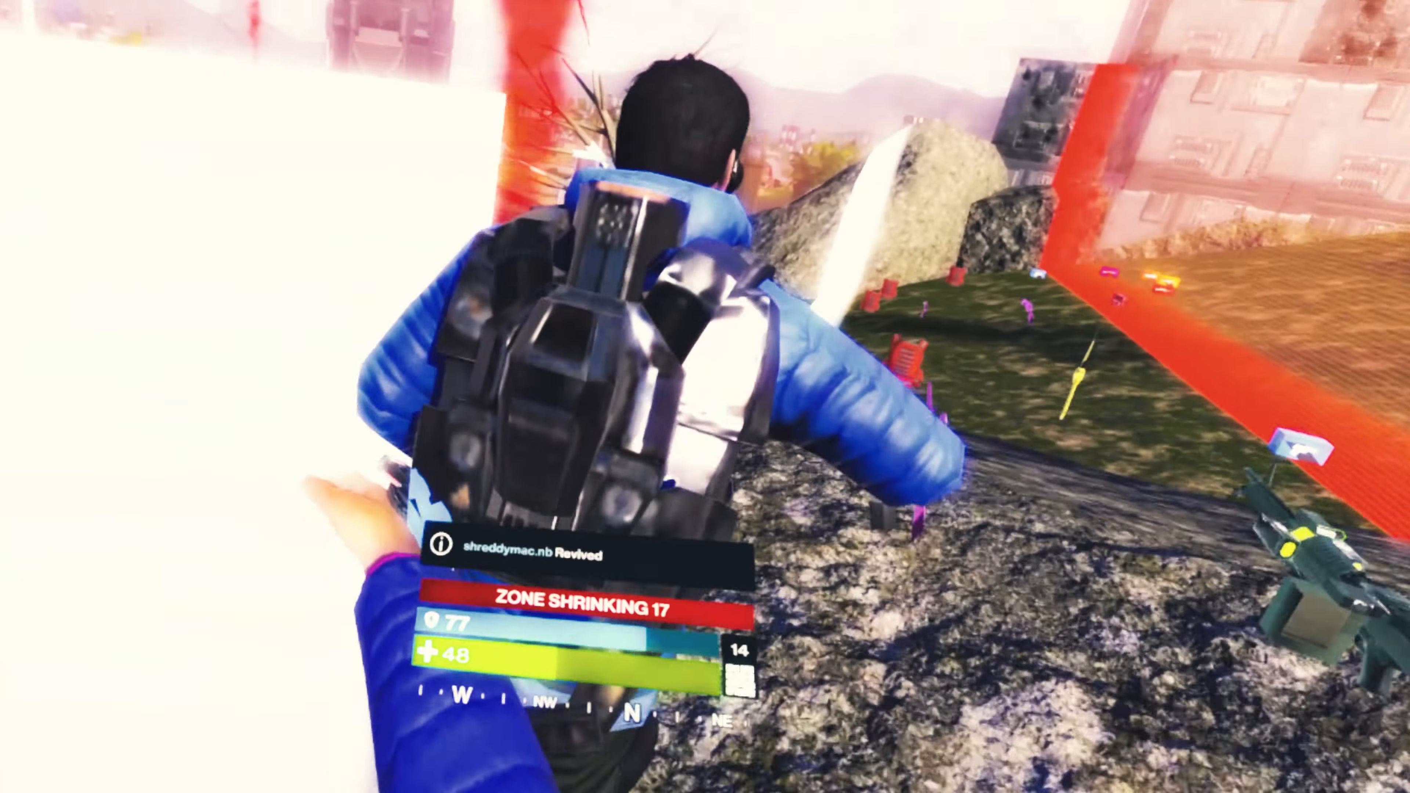
mouse_move(705, 397)
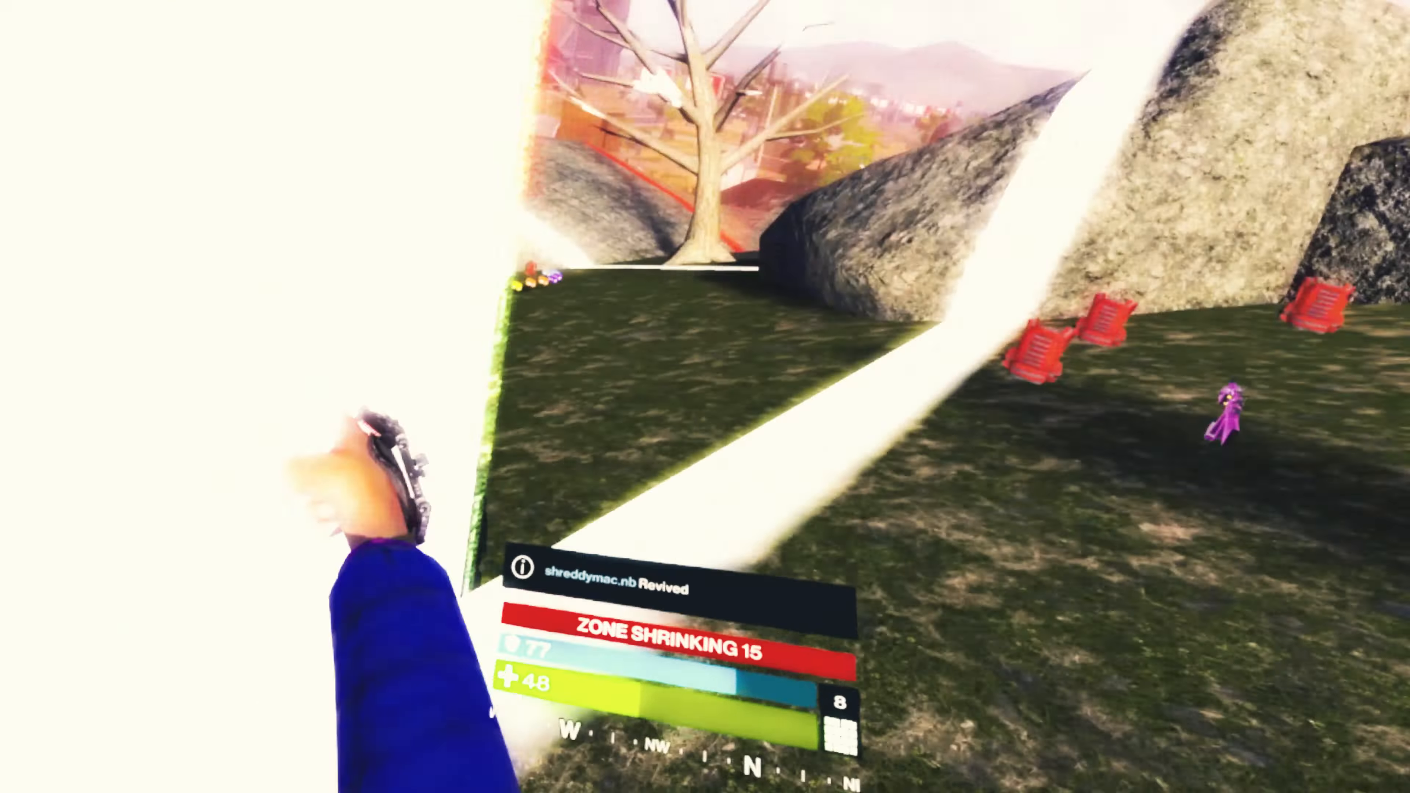